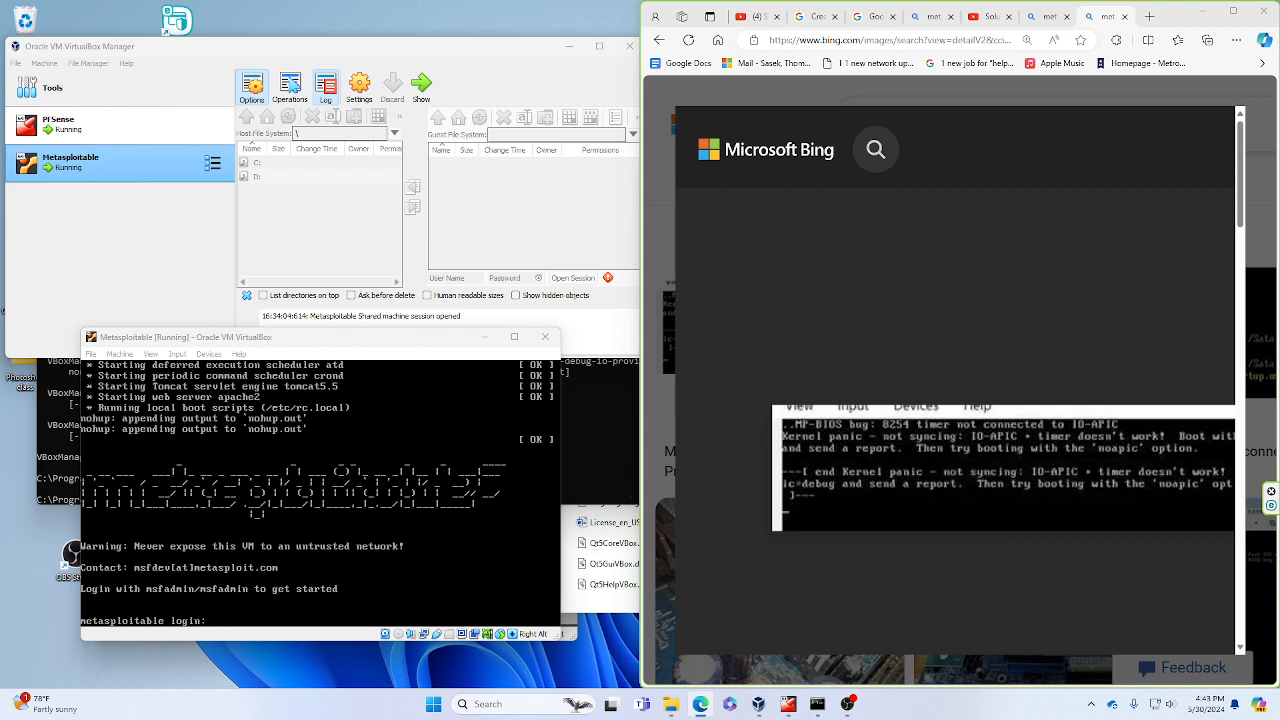
mouse_move(112, 164)
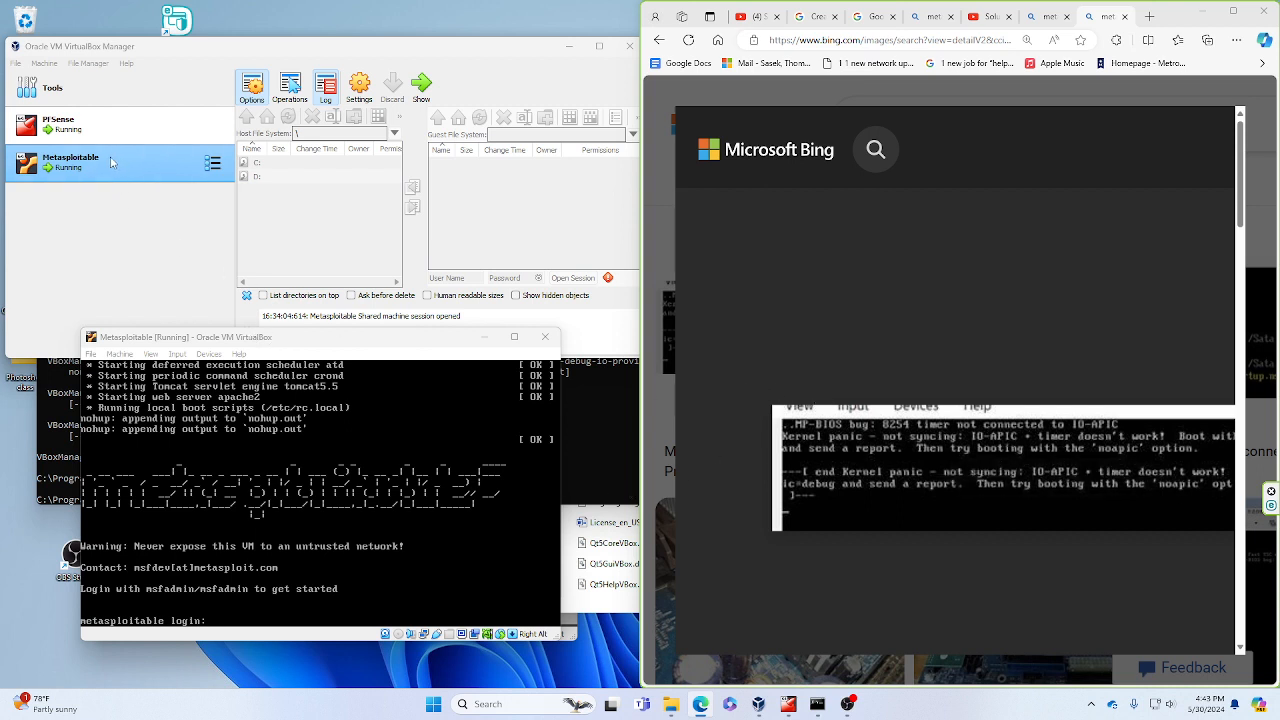
mouse_move(792, 404)
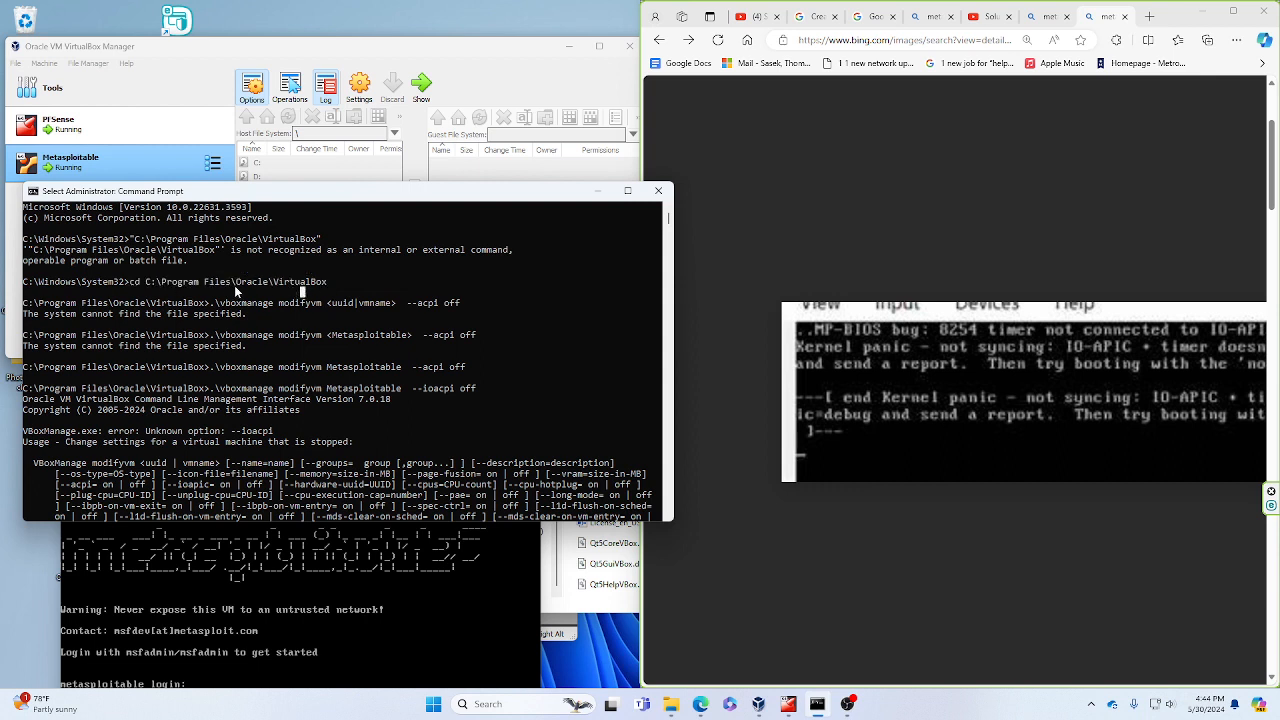
mouse_move(84, 304)
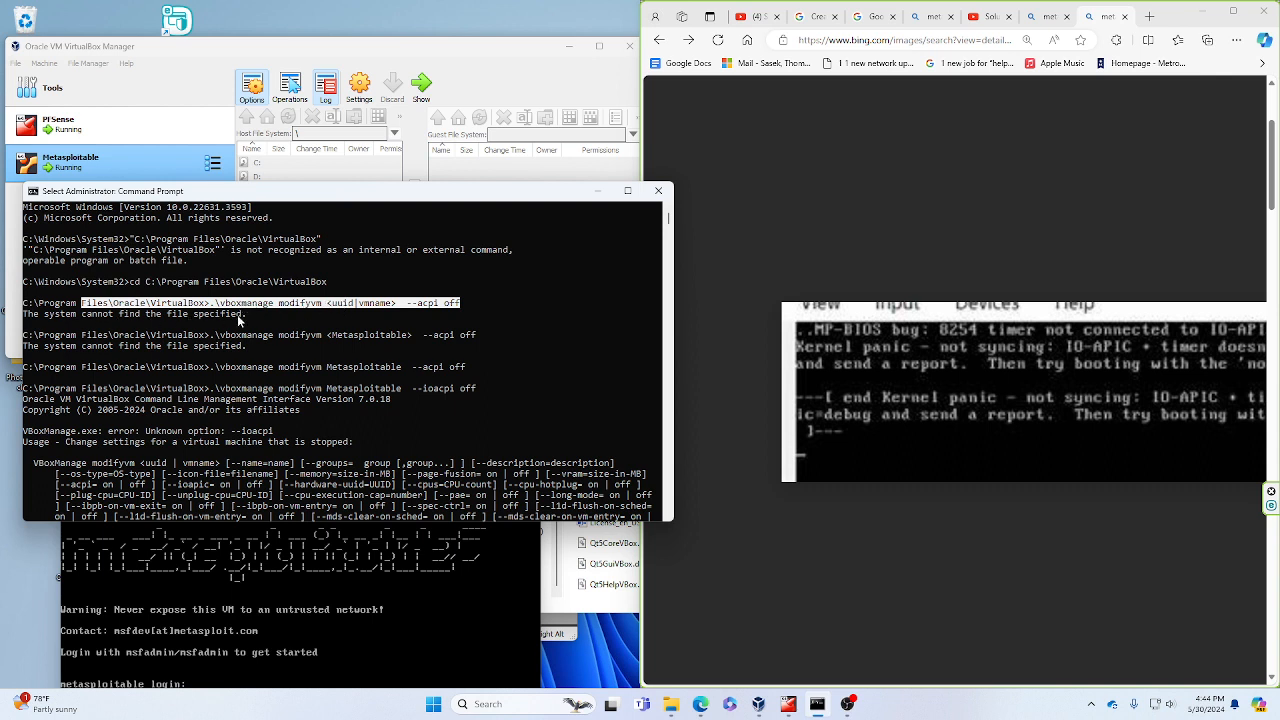
mouse_move(328, 370)
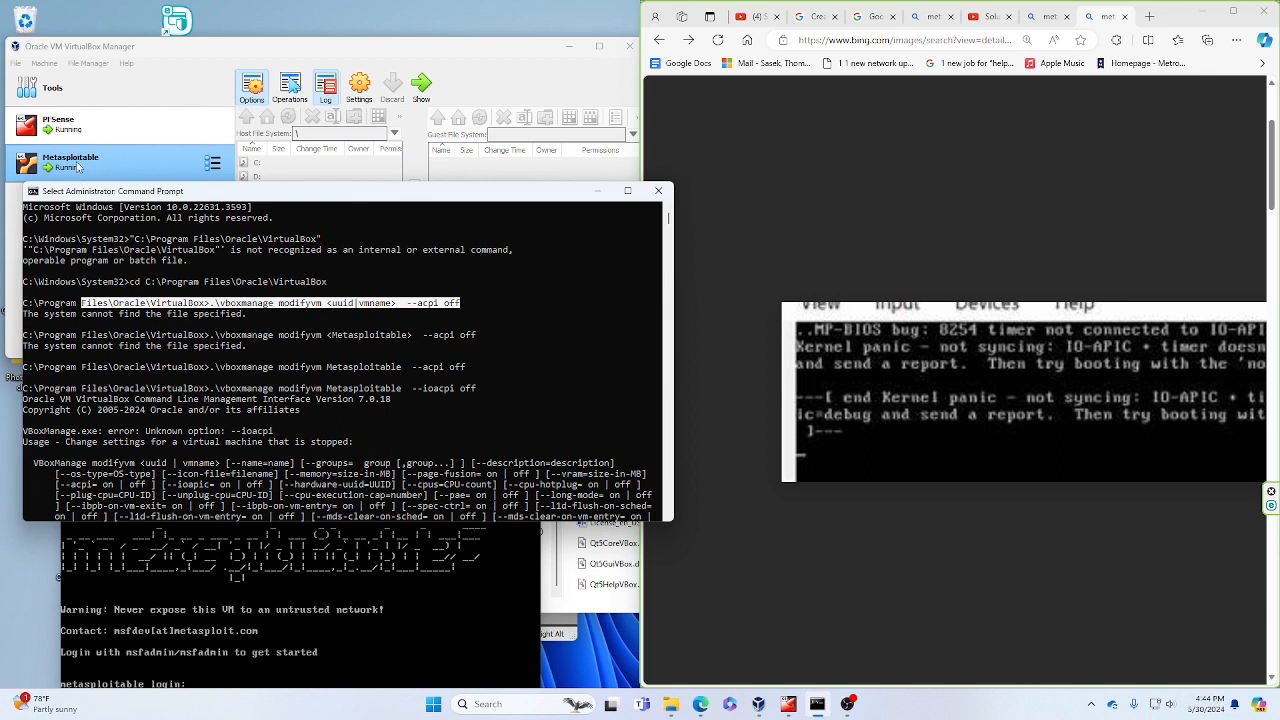
mouse_move(226, 310)
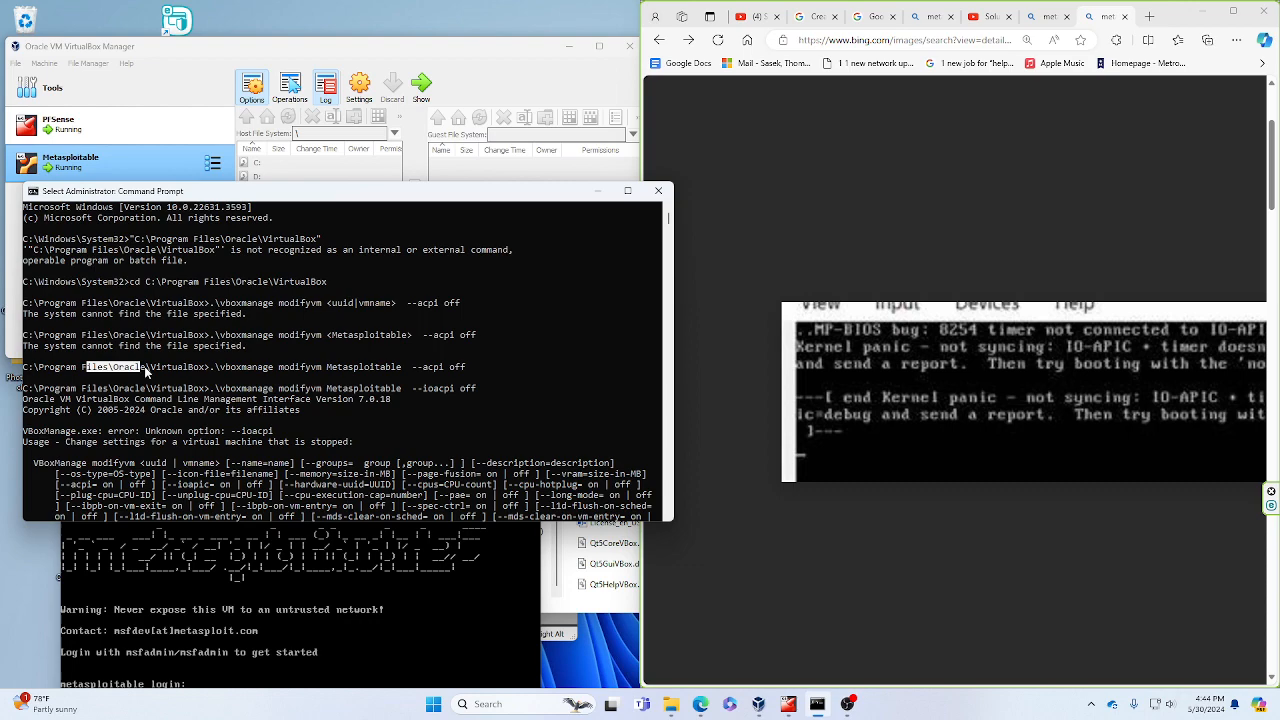
scroll(down, 3)
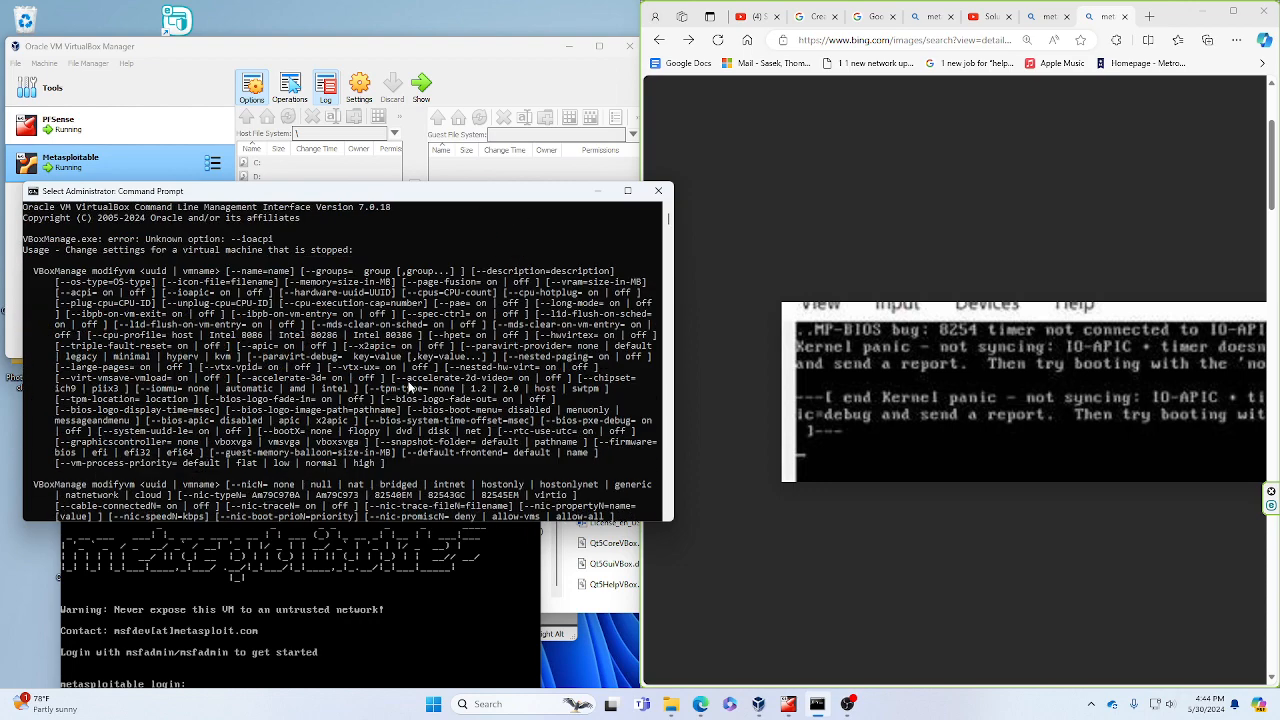